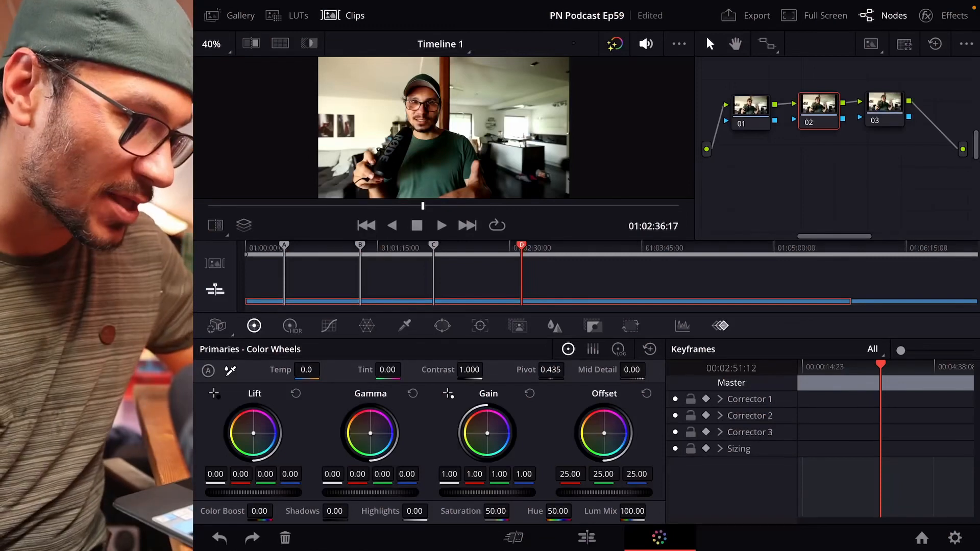
Step: Open Keyboard Customization from the settings to show the shortcut editor
{"action": "left_click", "coordinate": [284, 245]}
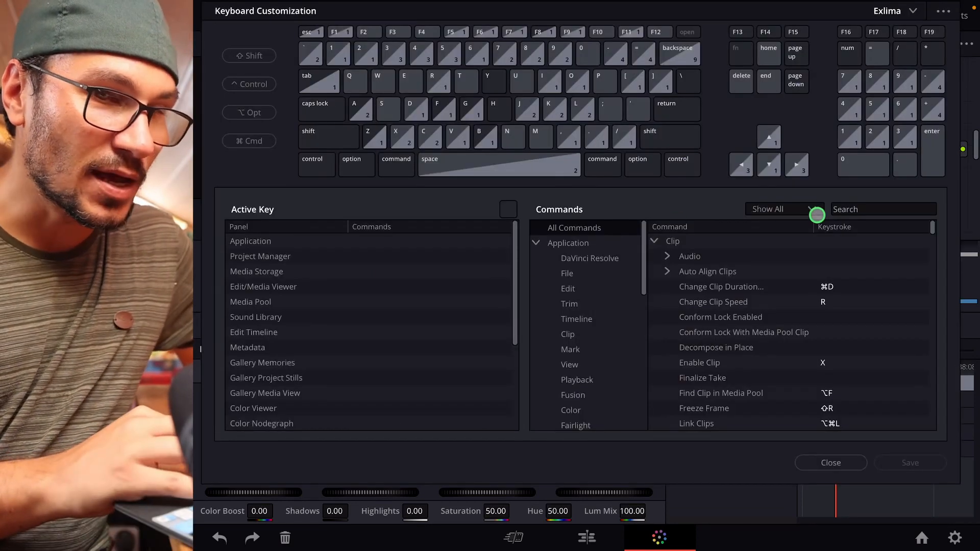
Step: Search commands for 'Playhead' and expand Color > Active Playhead to reveal Playhead A–D and Reset Playheads
{"action": "type", "text": "Playhead"}
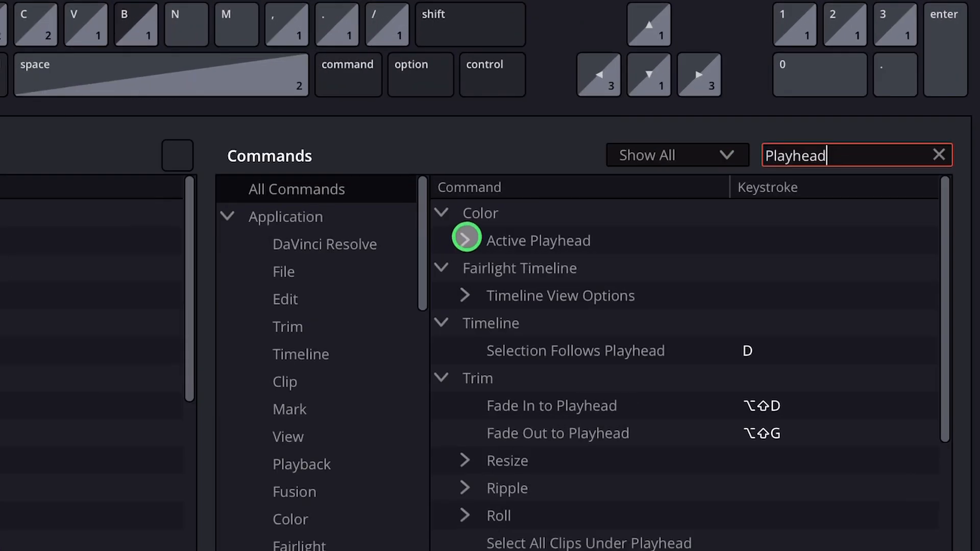
{"action": "left_click", "coordinate": [465, 240]}
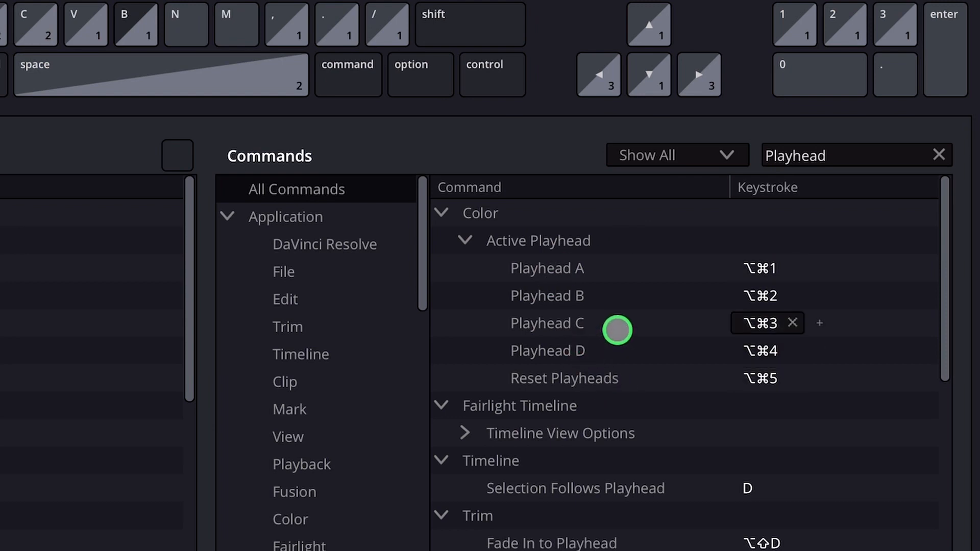
{"action": "mouse_move", "coordinate": [548, 329]}
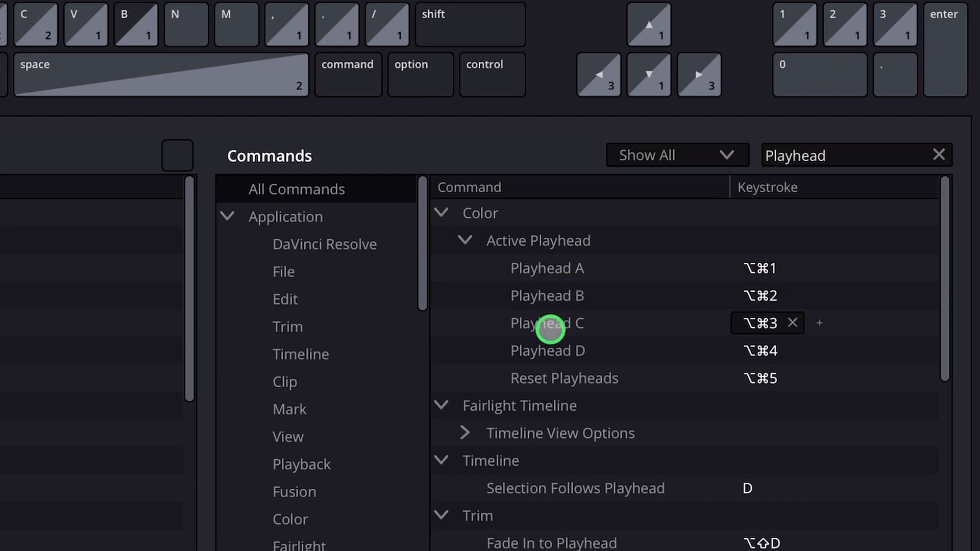